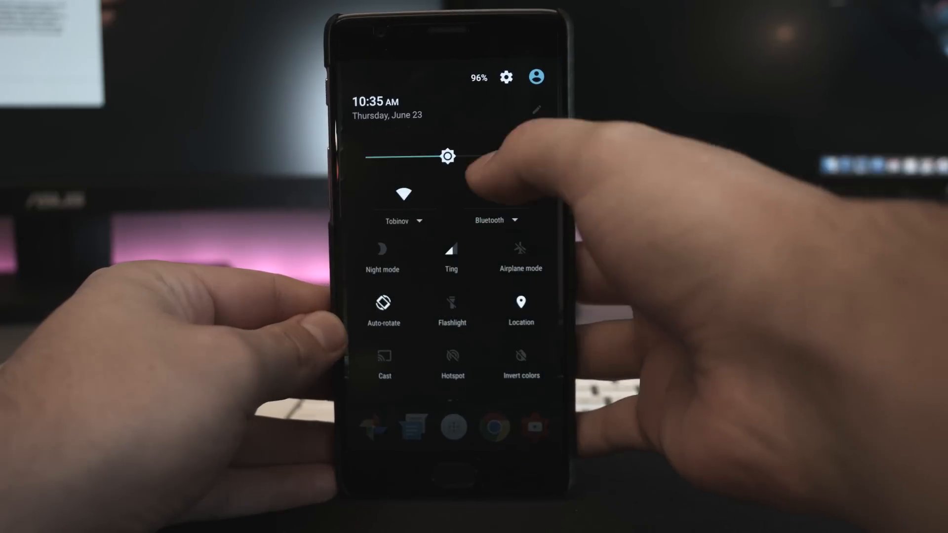
# Close the quick settings shade and bring up the app drawer of installed apps
pyautogui.click(534, 76)
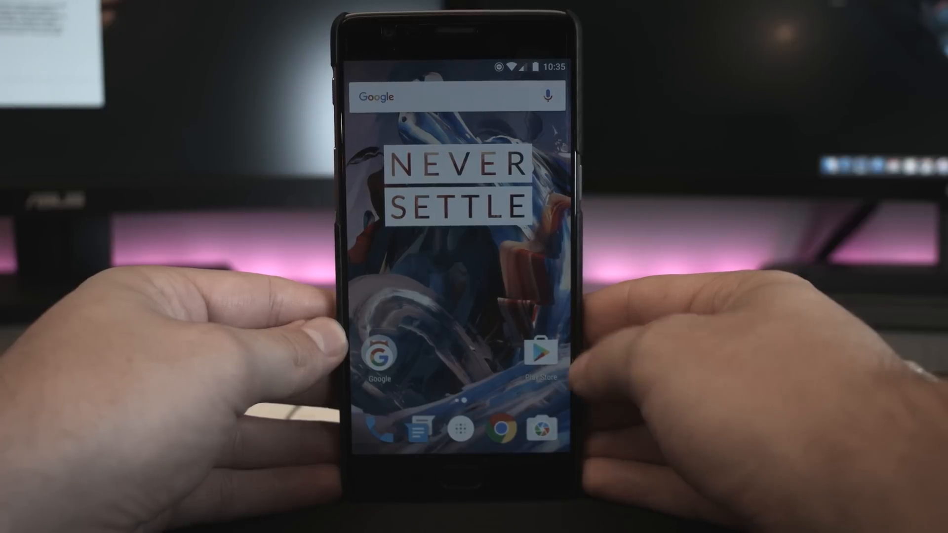
pyautogui.click(474, 427)
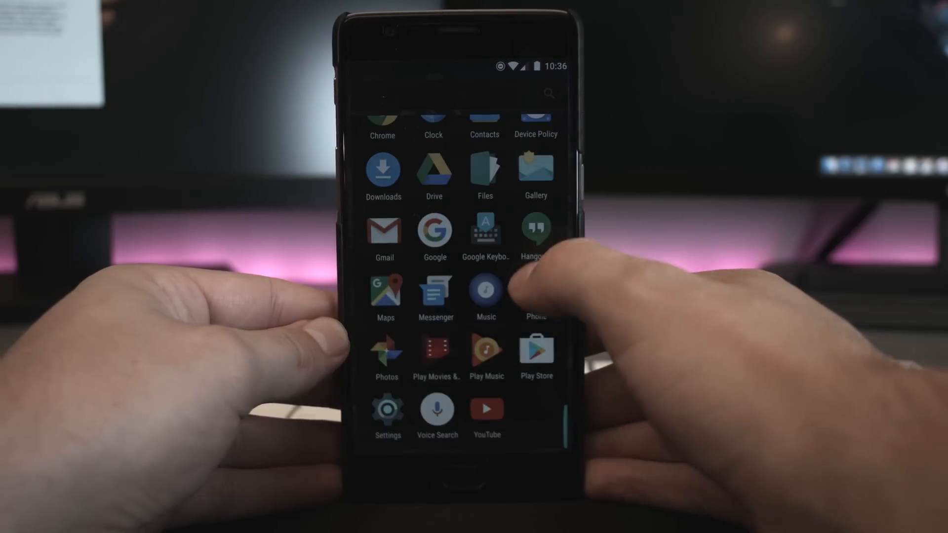
pyautogui.scroll(3)
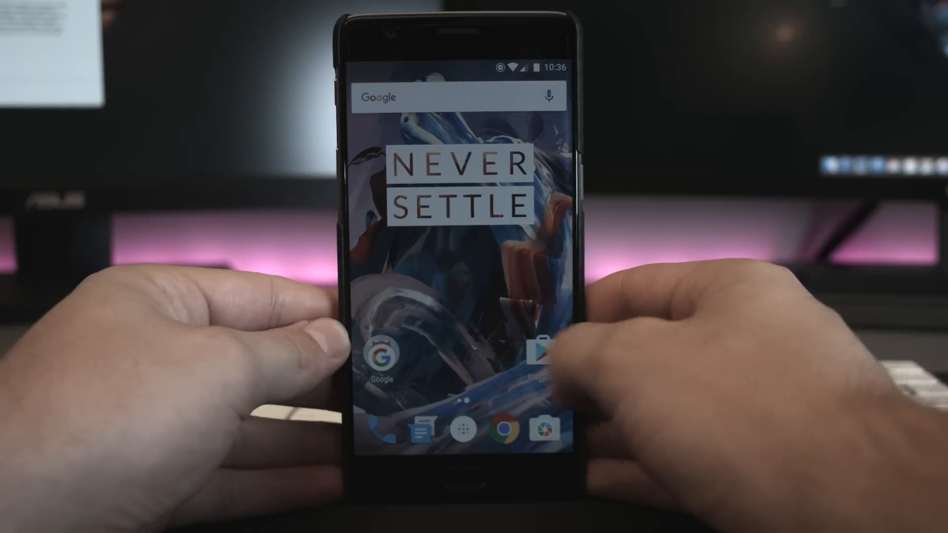
pyautogui.click(380, 359)
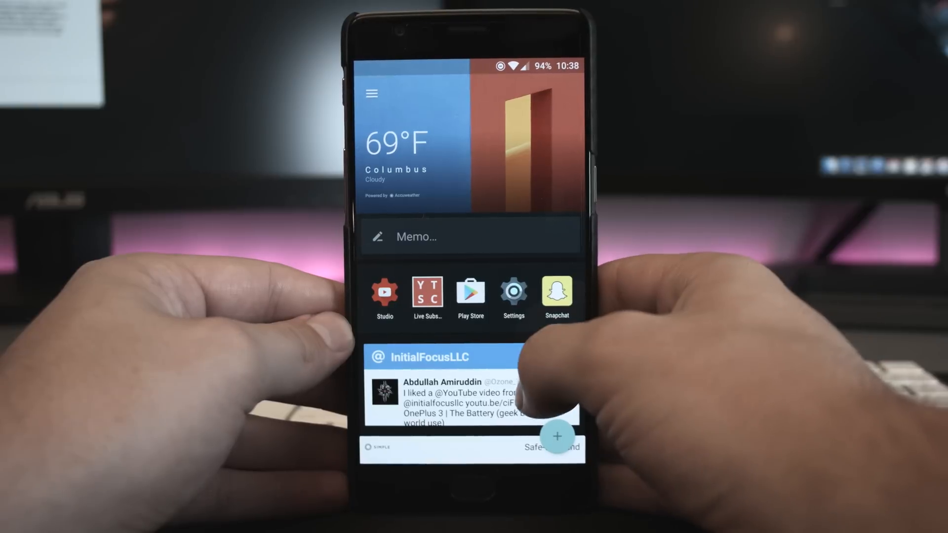
# Scroll down the Shelf past the weather card, memo and recent apps
pyautogui.scroll(-3)
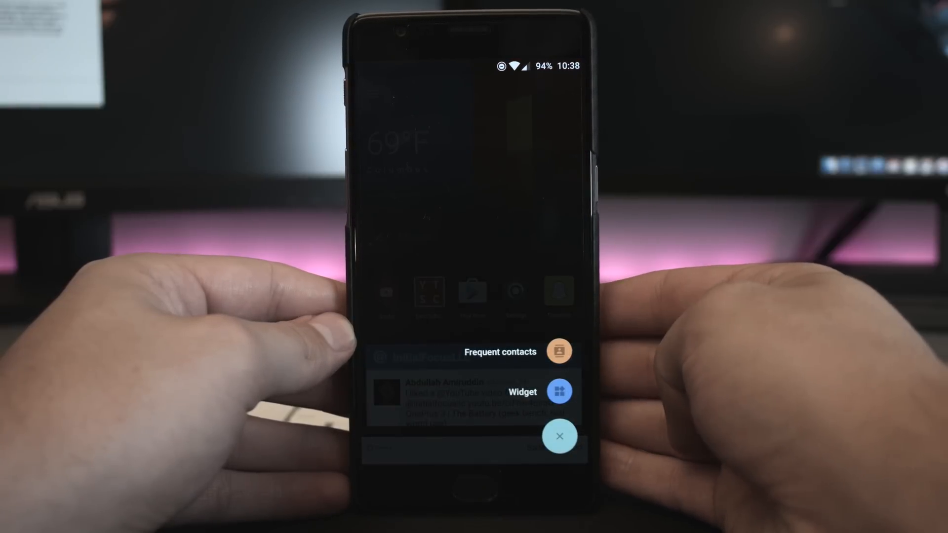
# Use the Shelf's + button to show the Frequent contacts and Widget choices
pyautogui.click(559, 391)
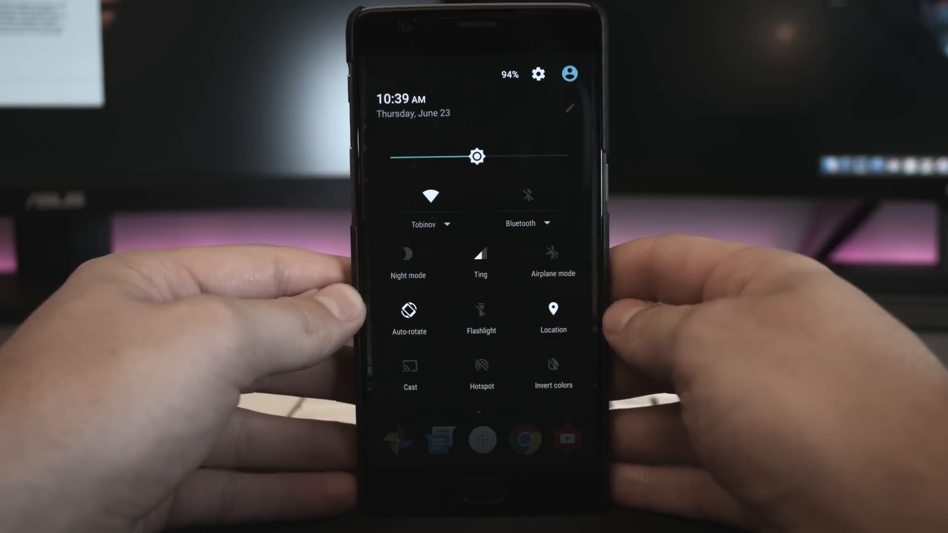
# Go from the quick settings panel into the Settings app
pyautogui.click(570, 108)
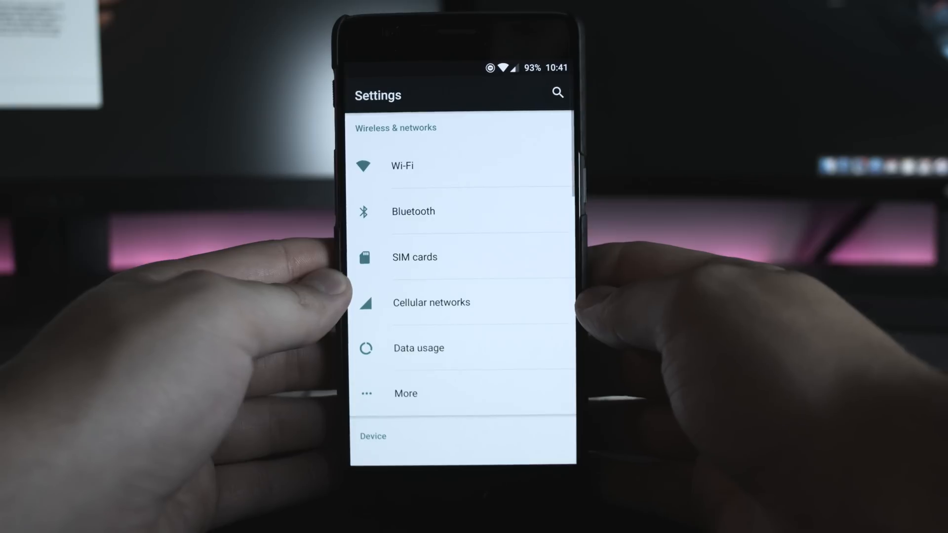
# Scroll Settings to the Personal section and enter Customization
pyautogui.scroll(-3)
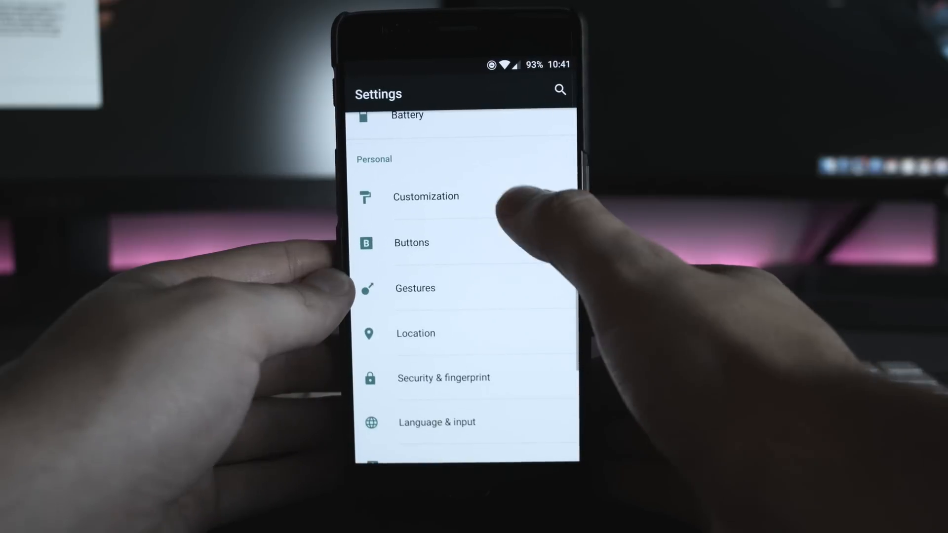
pyautogui.click(426, 196)
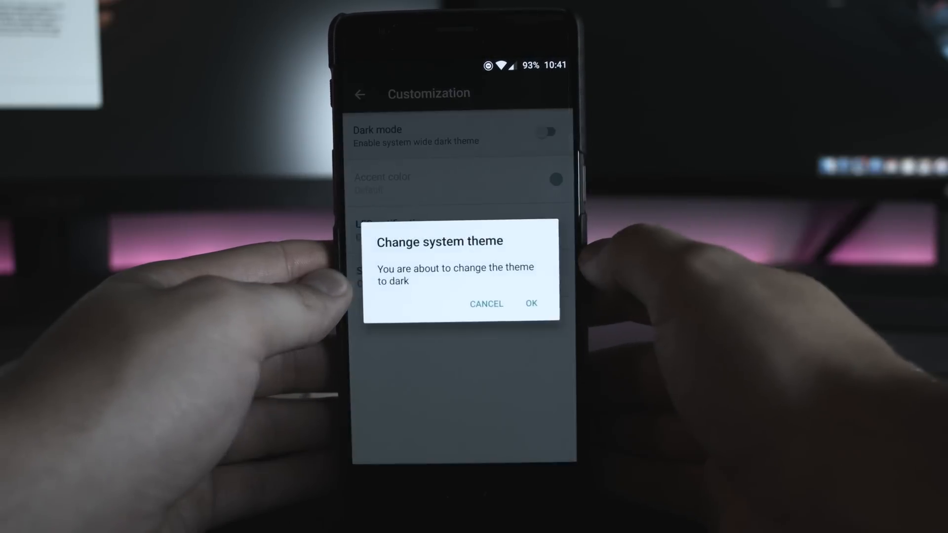
# Confirm changing the system theme to dark and scroll through the darkened Settings
pyautogui.click(531, 303)
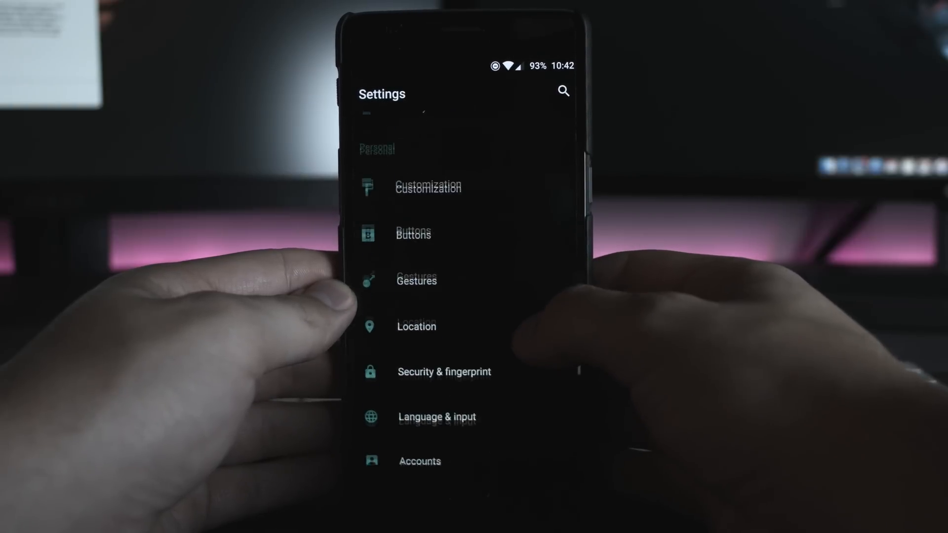
pyautogui.scroll(-3)
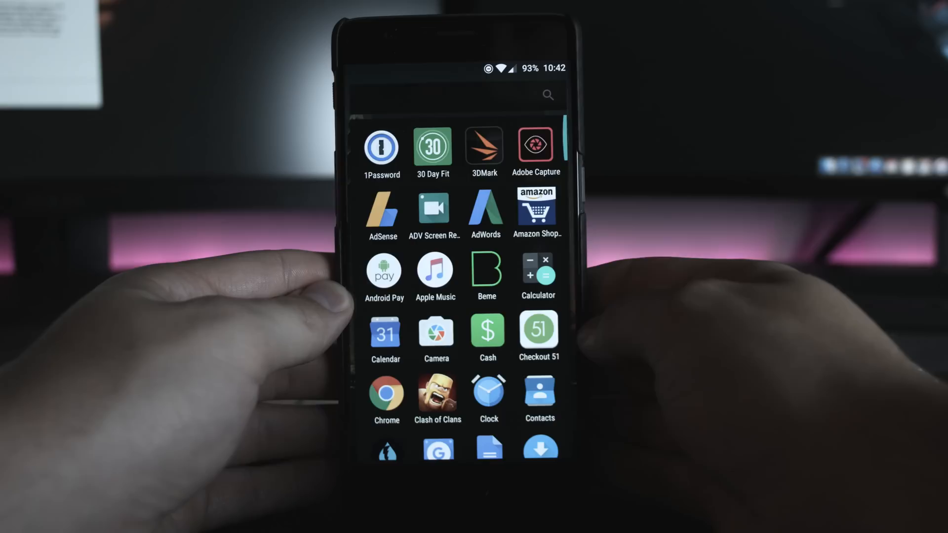
pyautogui.scroll(-3)
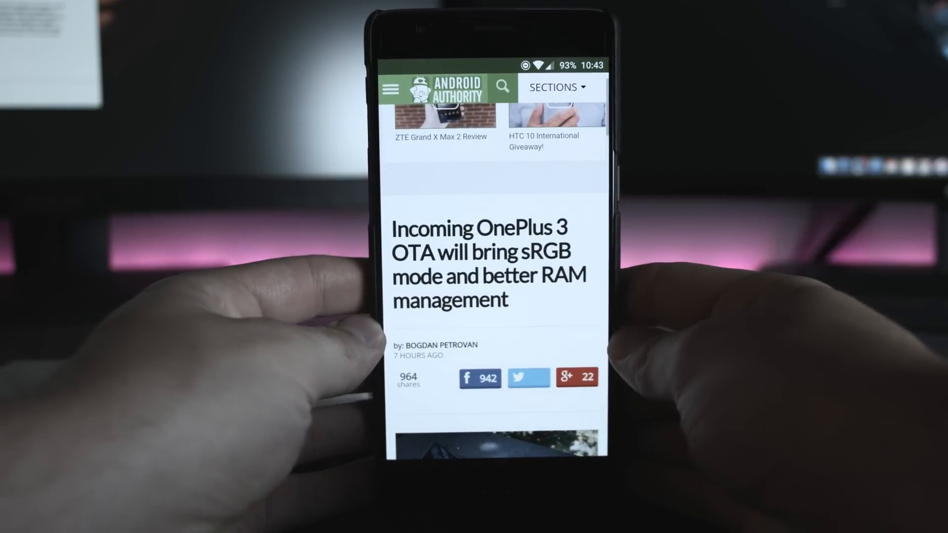
# Scroll down the Android Authority OnePlus 3 OTA article in Chrome
pyautogui.scroll(-3)
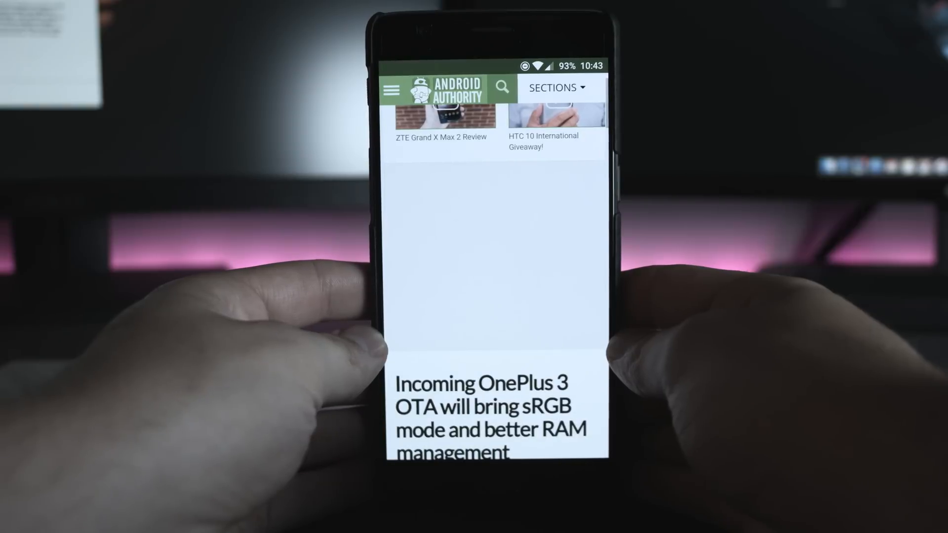